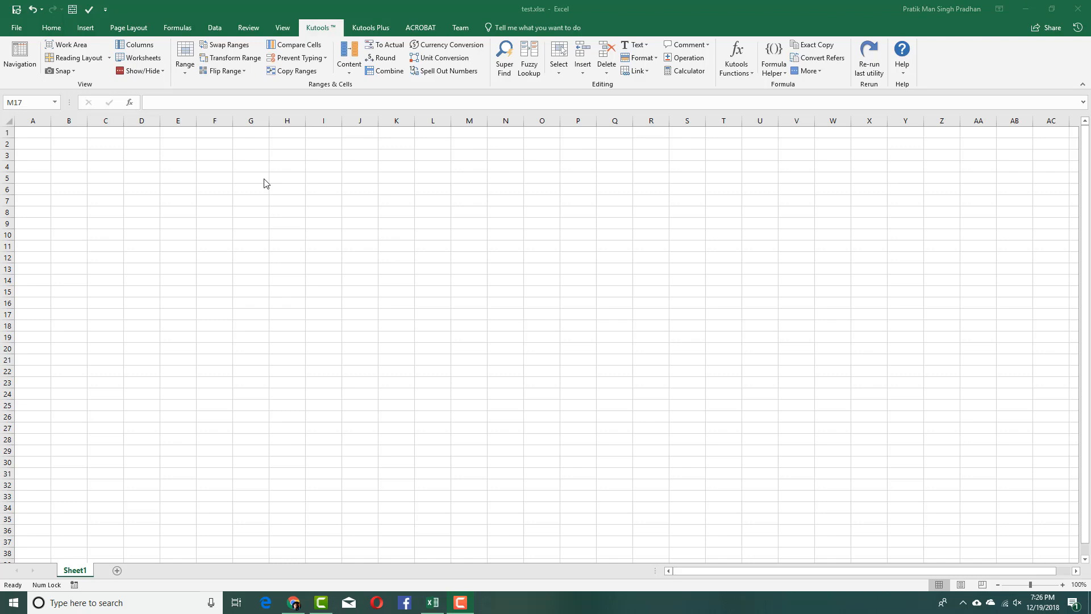
{"action": "mouse_move", "coordinate": [191, 200]}
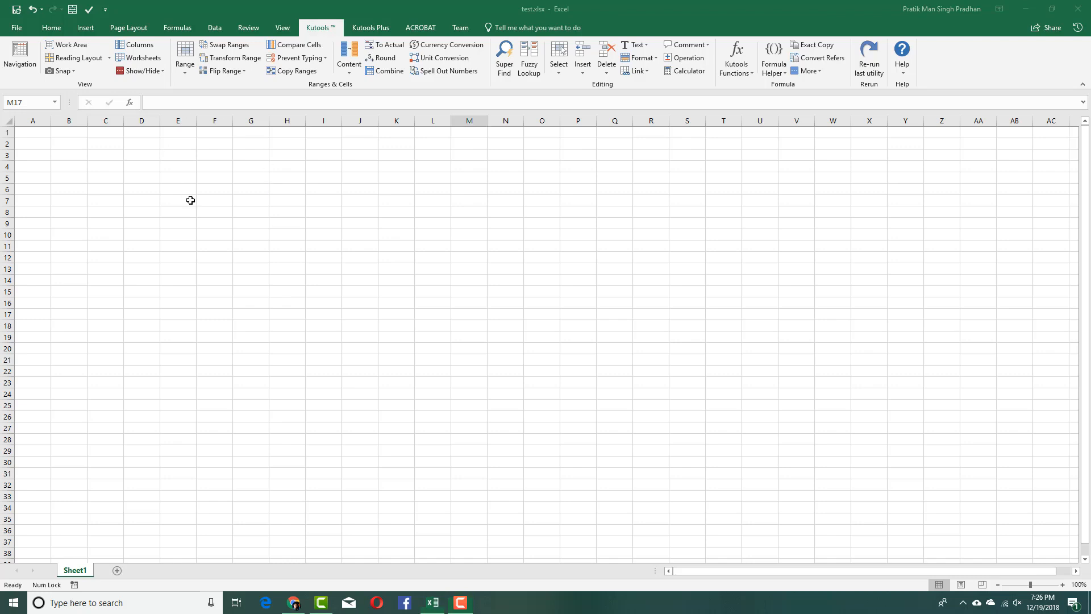
Enter 123 into cells A1 through A6 and save test.xlsx
{"action": "left_click", "coordinate": [104, 166]}
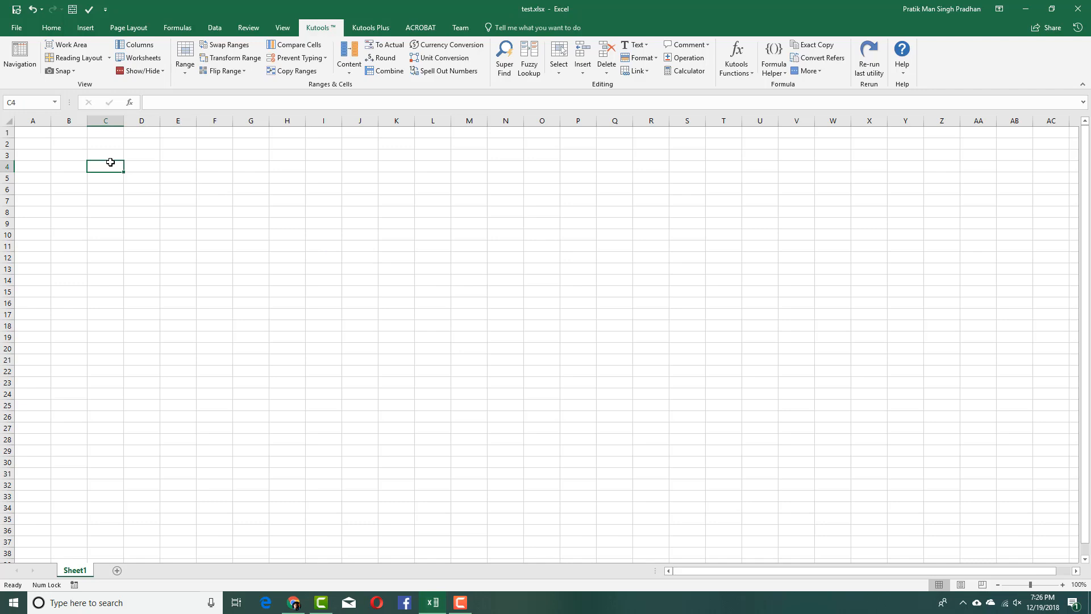
{"action": "type", "text": "123"}
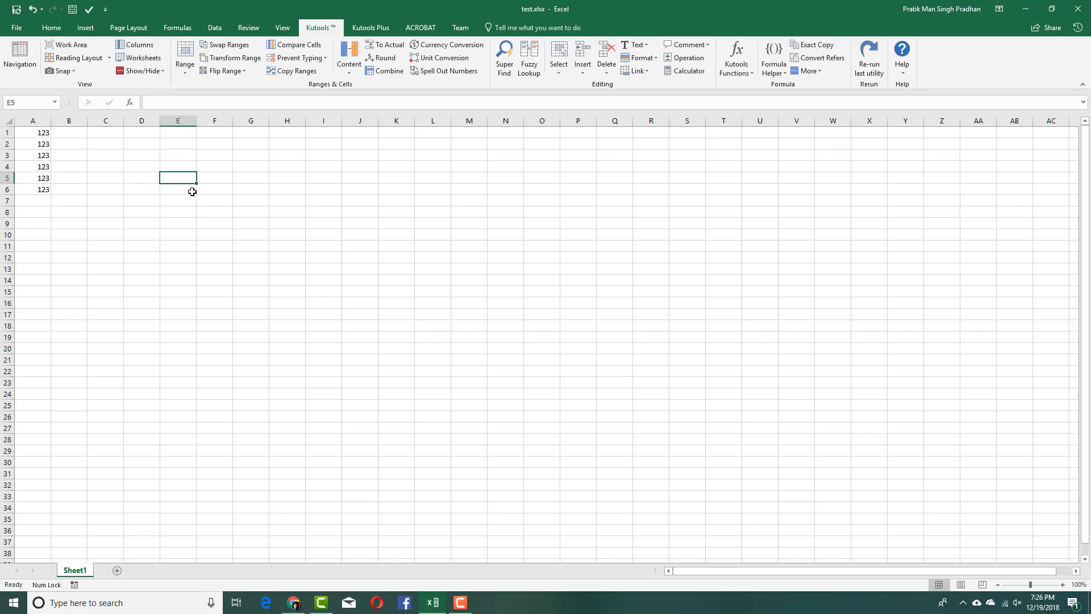
{"action": "key", "text": "ctrl+s"}
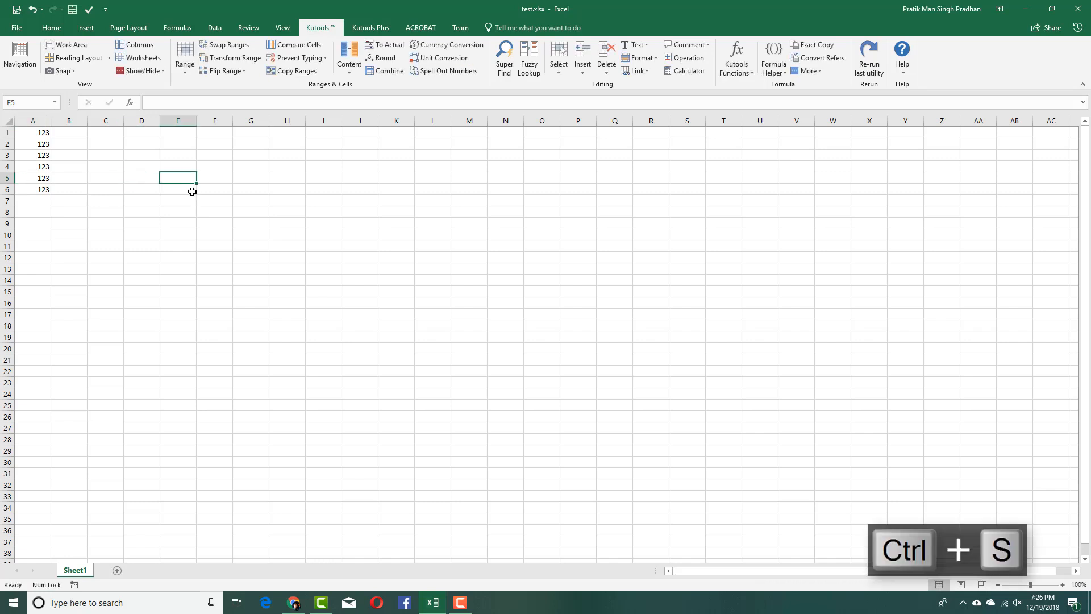
{"action": "mouse_move", "coordinate": [98, 127]}
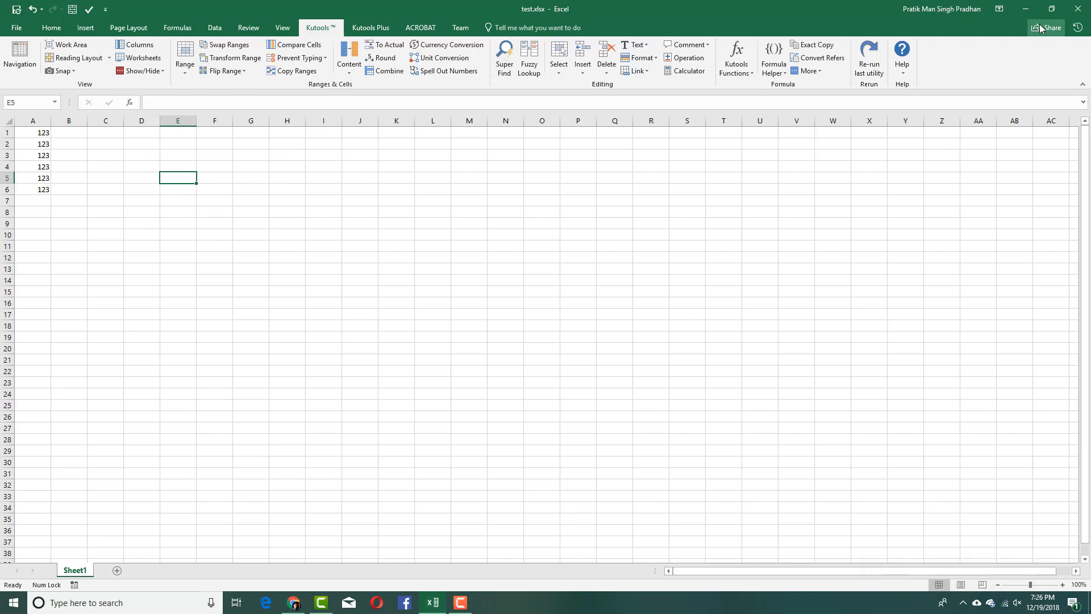
{"action": "left_click", "coordinate": [1045, 27]}
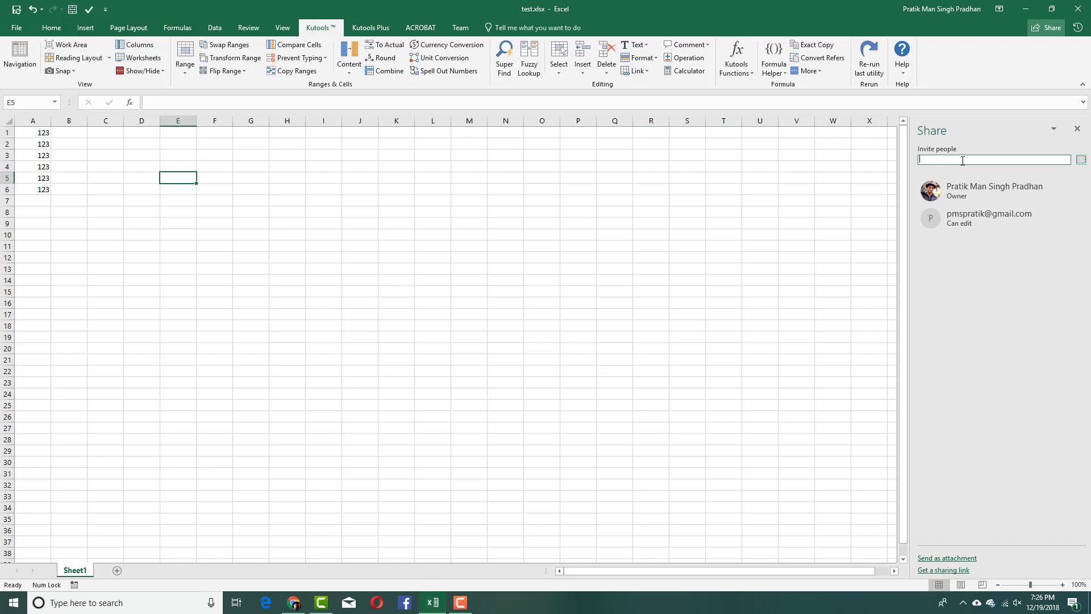
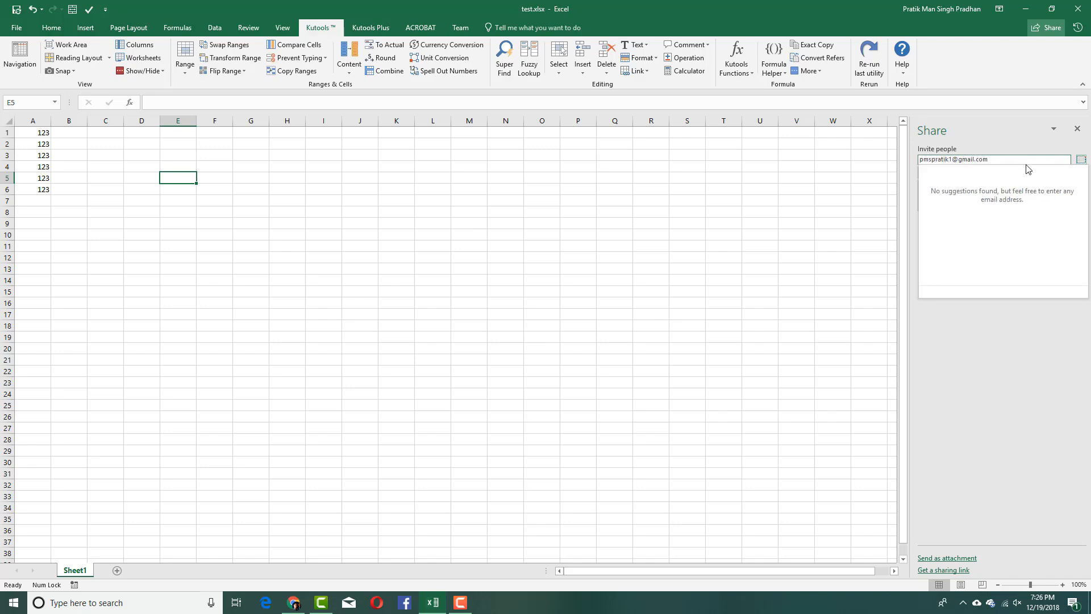
{"action": "left_click", "coordinate": [935, 173]}
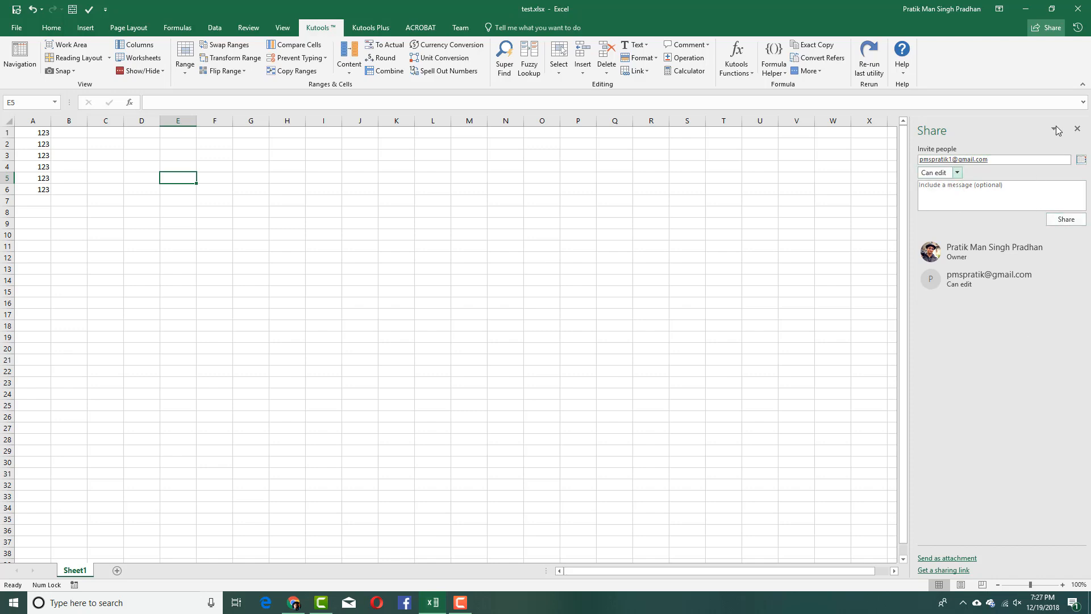
{"action": "left_click", "coordinate": [1077, 129]}
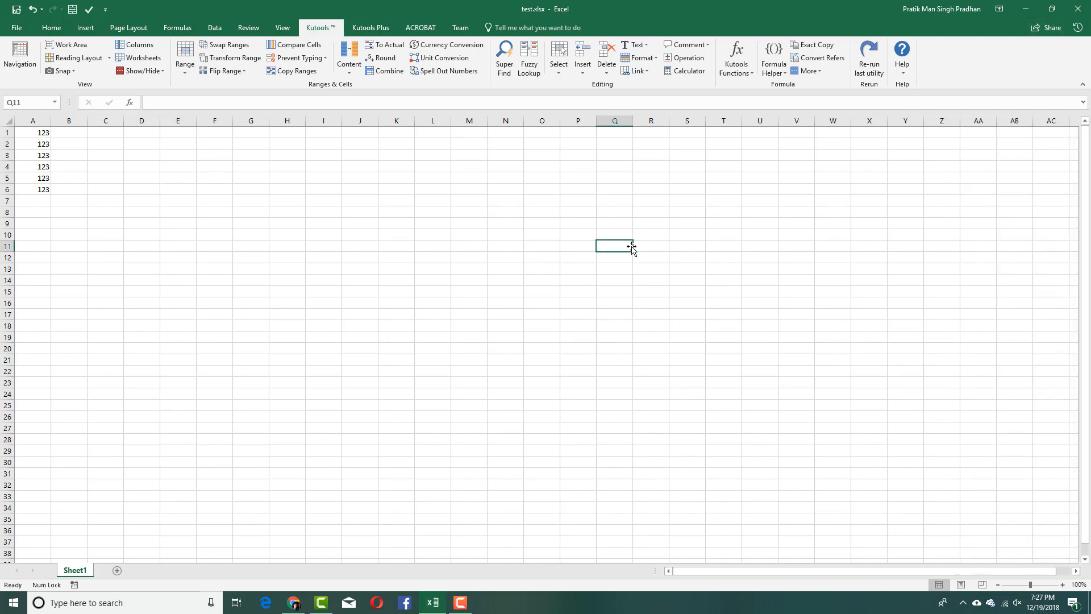
{"action": "key", "text": "ctrl+s"}
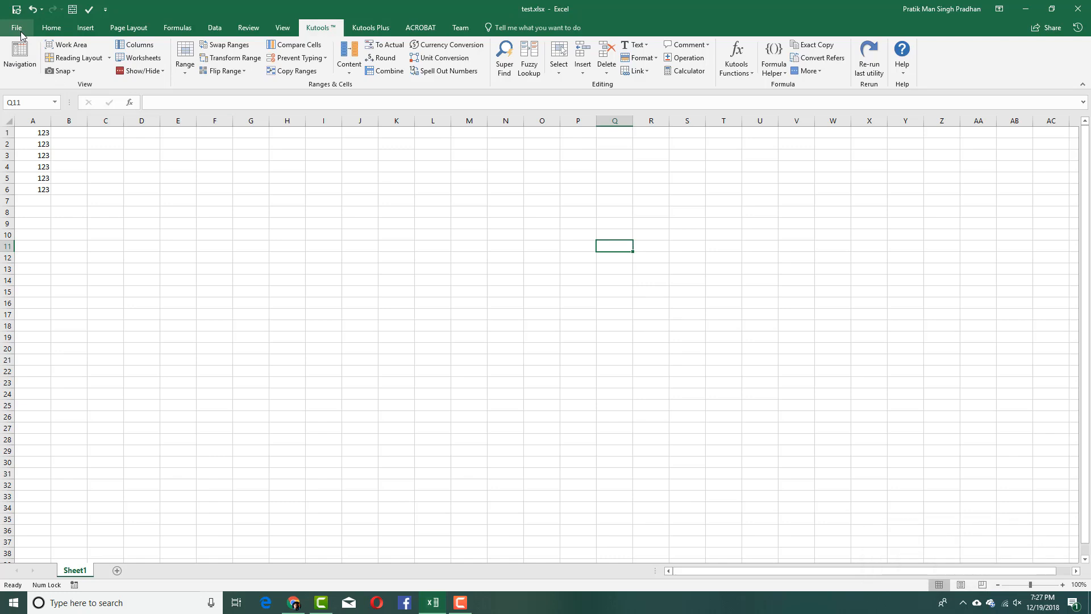
{"action": "left_click", "coordinate": [16, 27]}
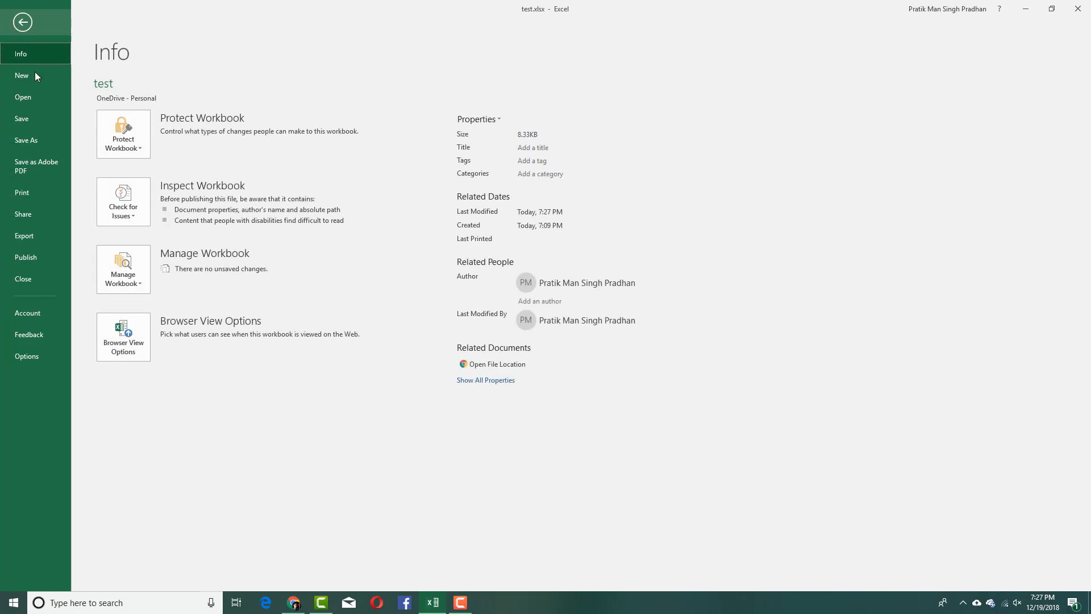
{"action": "left_click", "coordinate": [23, 21]}
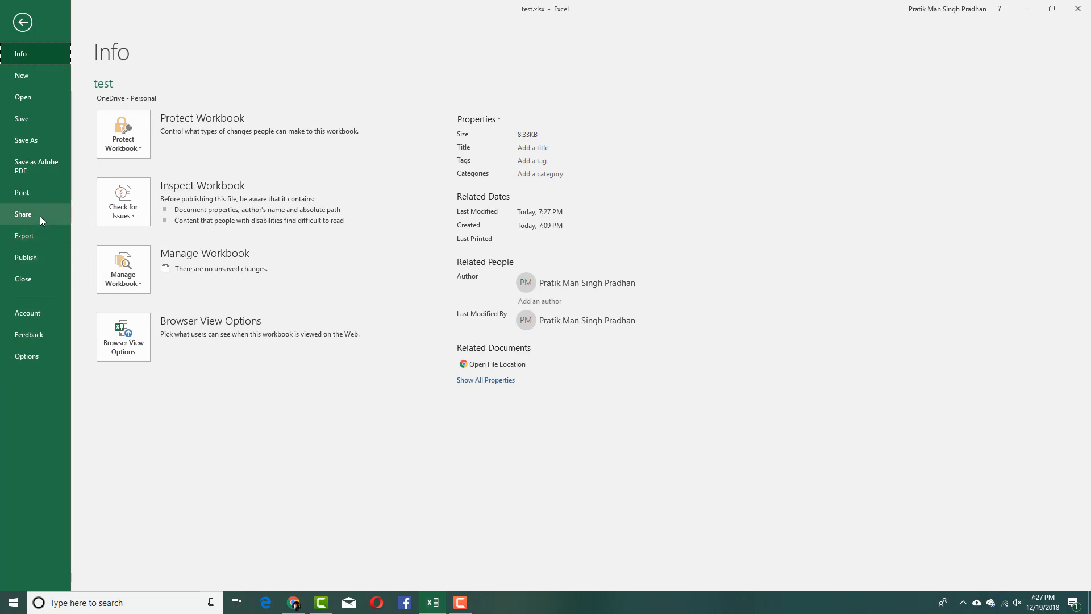
{"action": "left_click", "coordinate": [23, 213]}
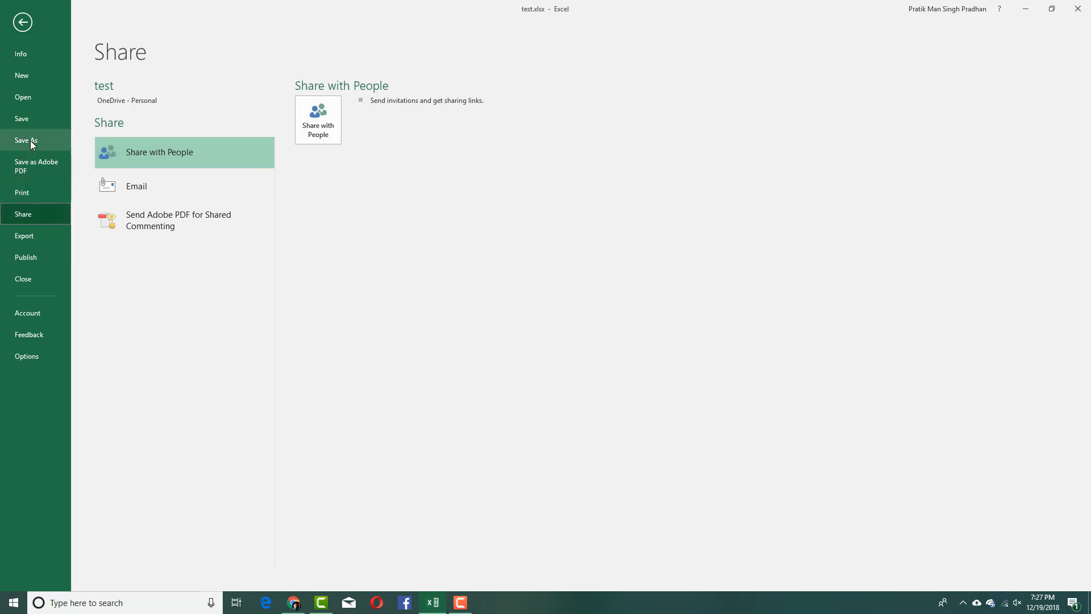
{"action": "left_click", "coordinate": [27, 140]}
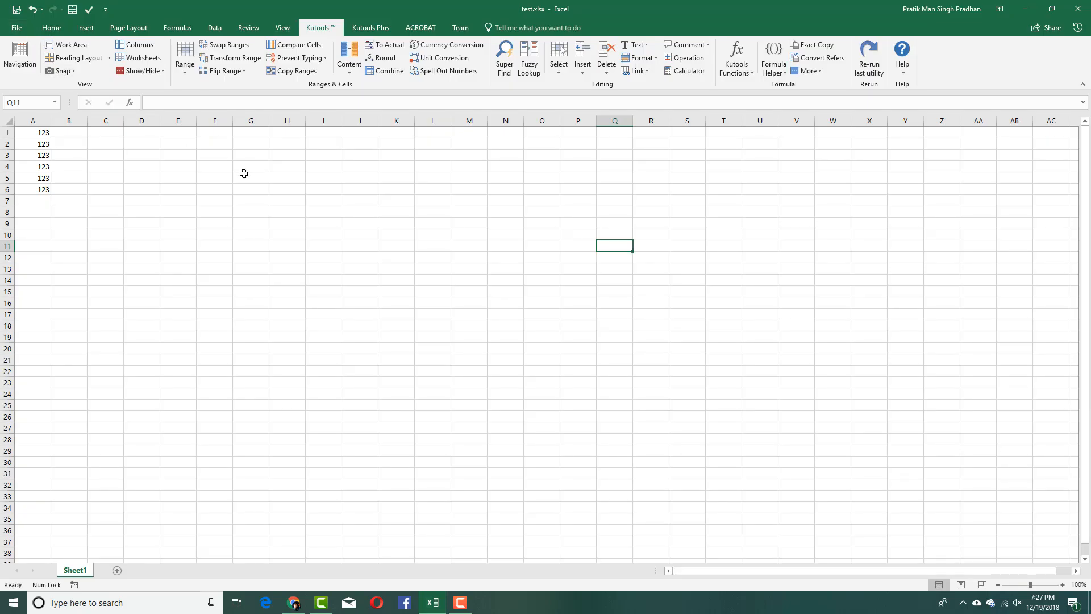
{"action": "key", "text": "ctrl+s"}
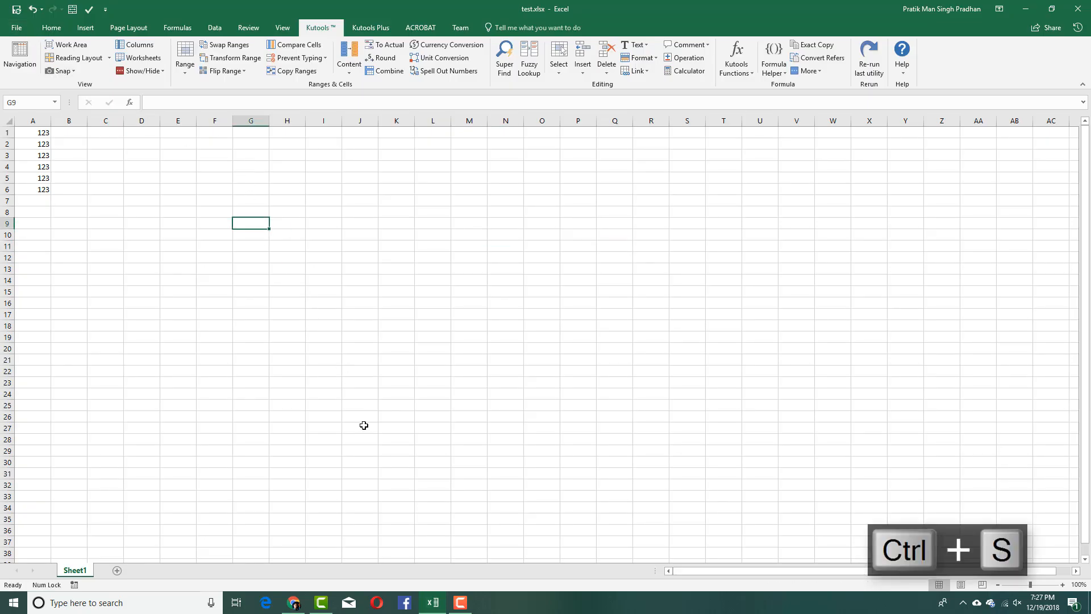
{"action": "mouse_move", "coordinate": [415, 594]}
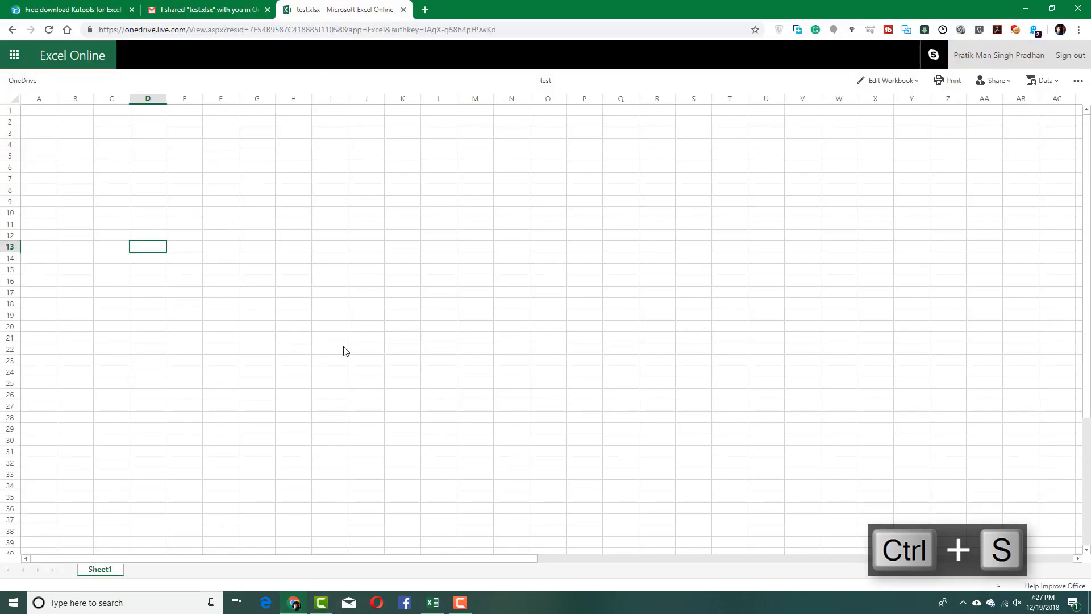
Revisit the sharing email and reload the OneDrive workbook page in the browser
{"action": "left_click", "coordinate": [299, 30]}
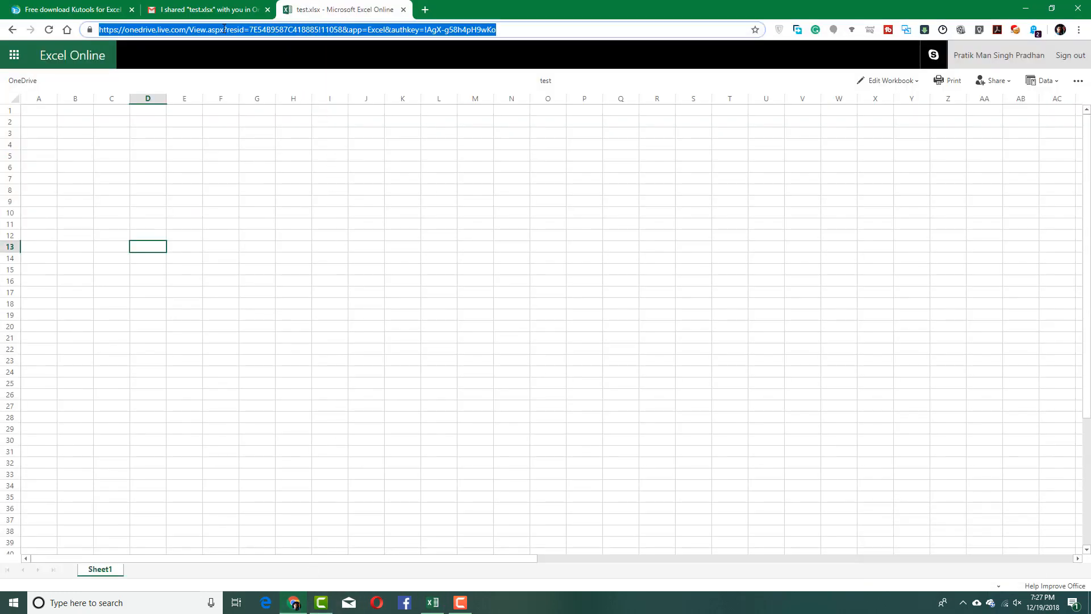
{"action": "left_click", "coordinate": [207, 9]}
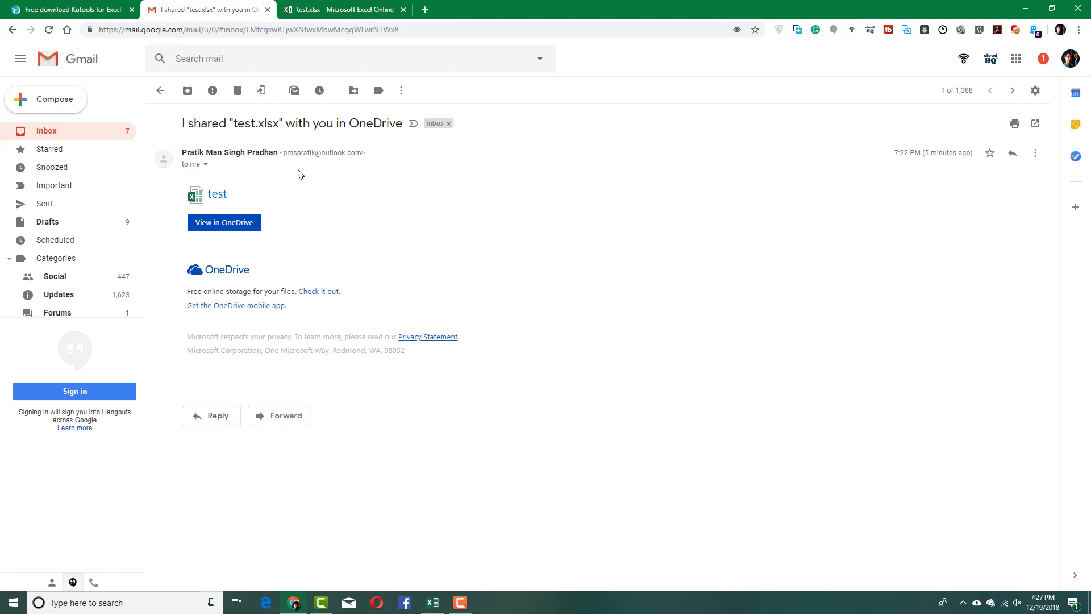
{"action": "mouse_move", "coordinate": [261, 270]}
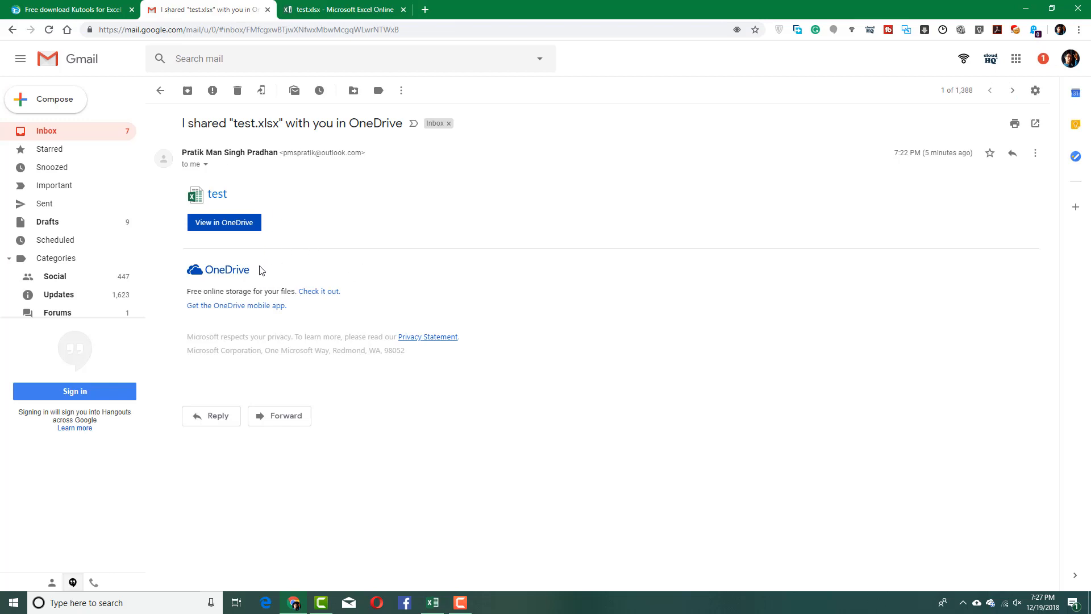
{"action": "mouse_move", "coordinate": [240, 225]}
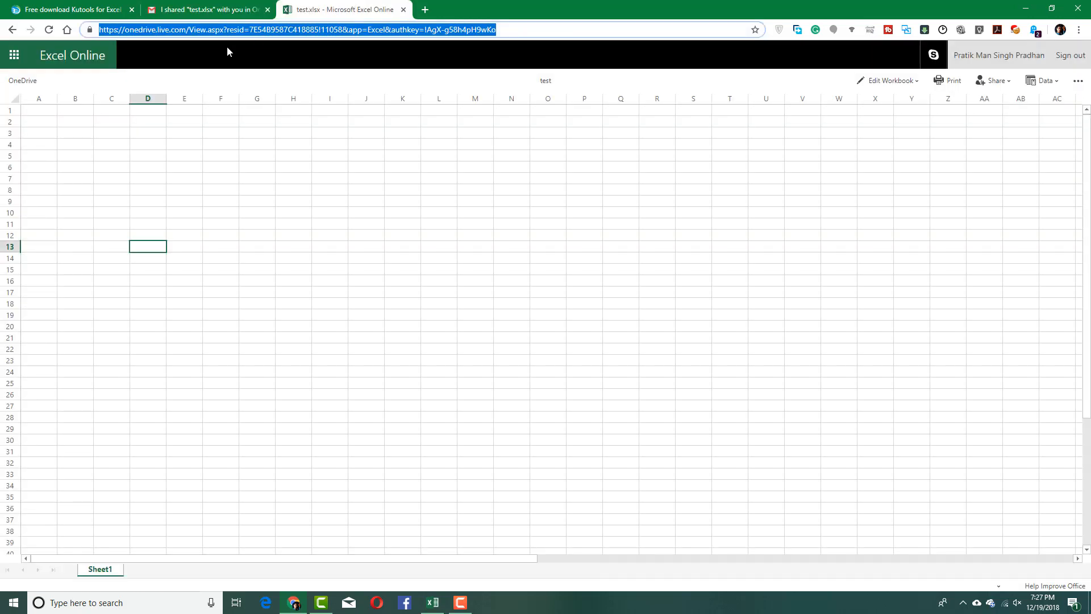
{"action": "left_click", "coordinate": [48, 30]}
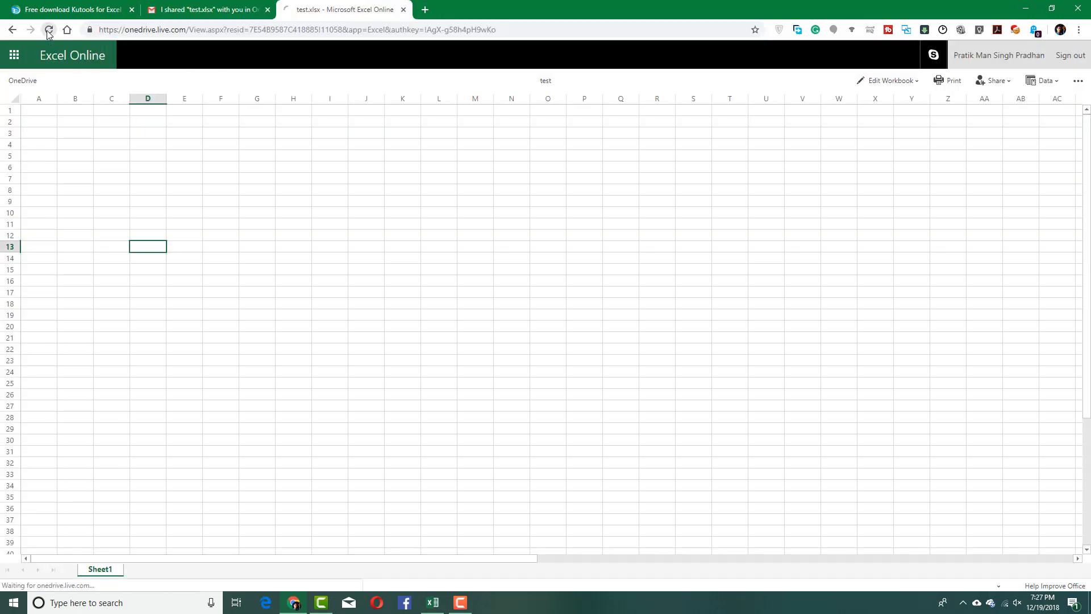
{"action": "left_click", "coordinate": [47, 29]}
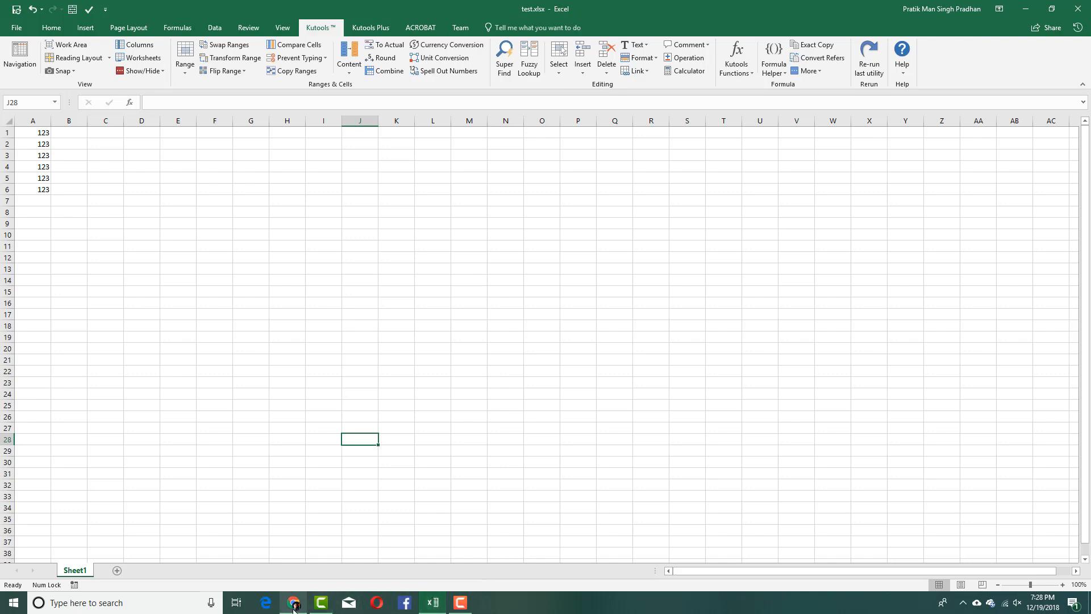
Choose Edit in Browser from Edit Workbook, triggering the 'workbook locked' notice
{"action": "left_click", "coordinate": [294, 602]}
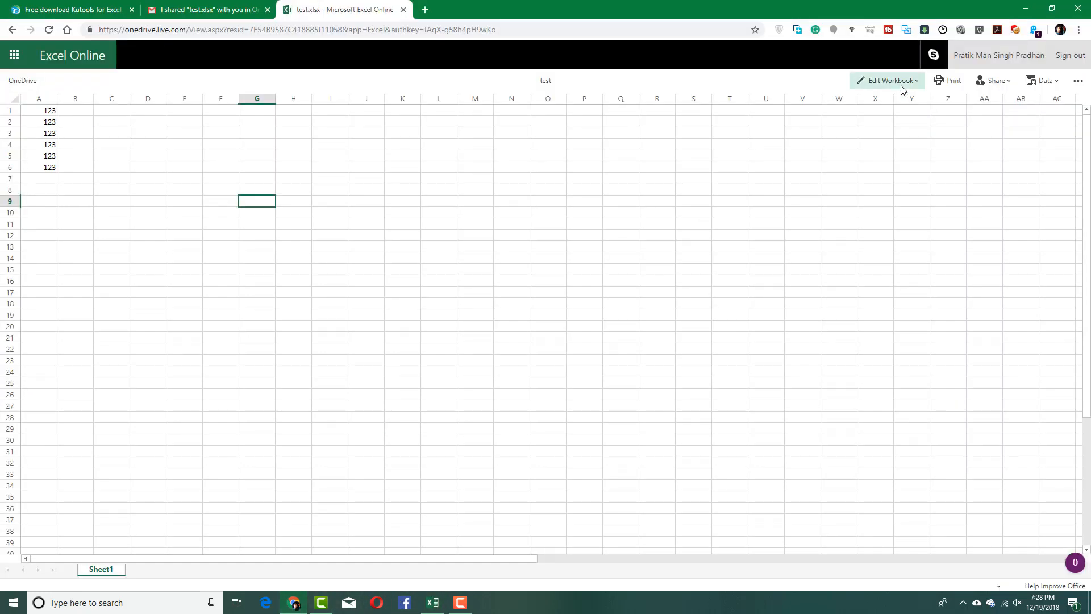
{"action": "left_click", "coordinate": [888, 80]}
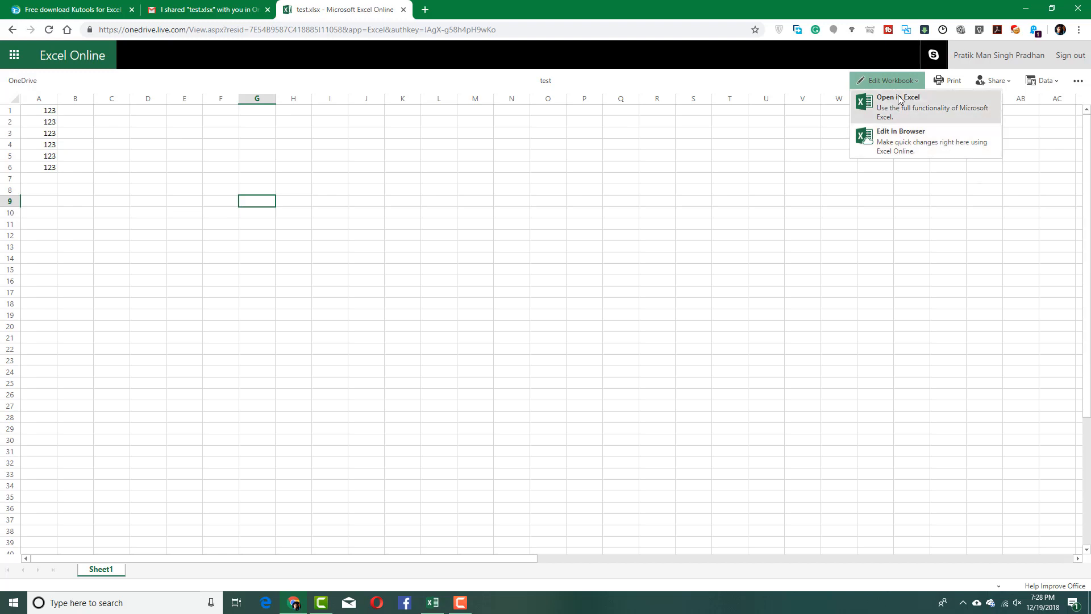
{"action": "mouse_move", "coordinate": [901, 121]}
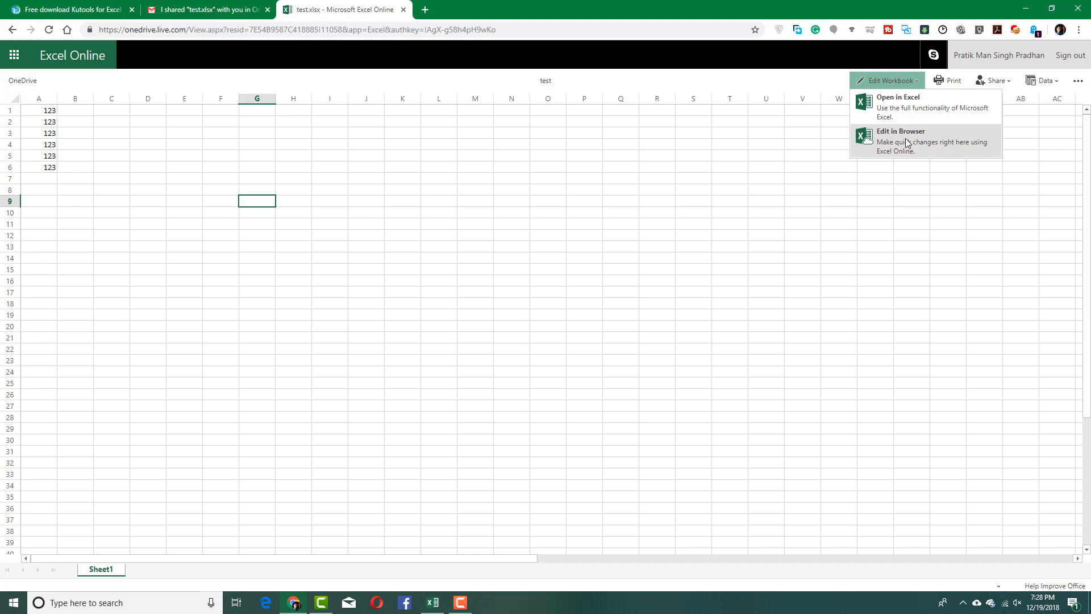
{"action": "left_click", "coordinate": [901, 130]}
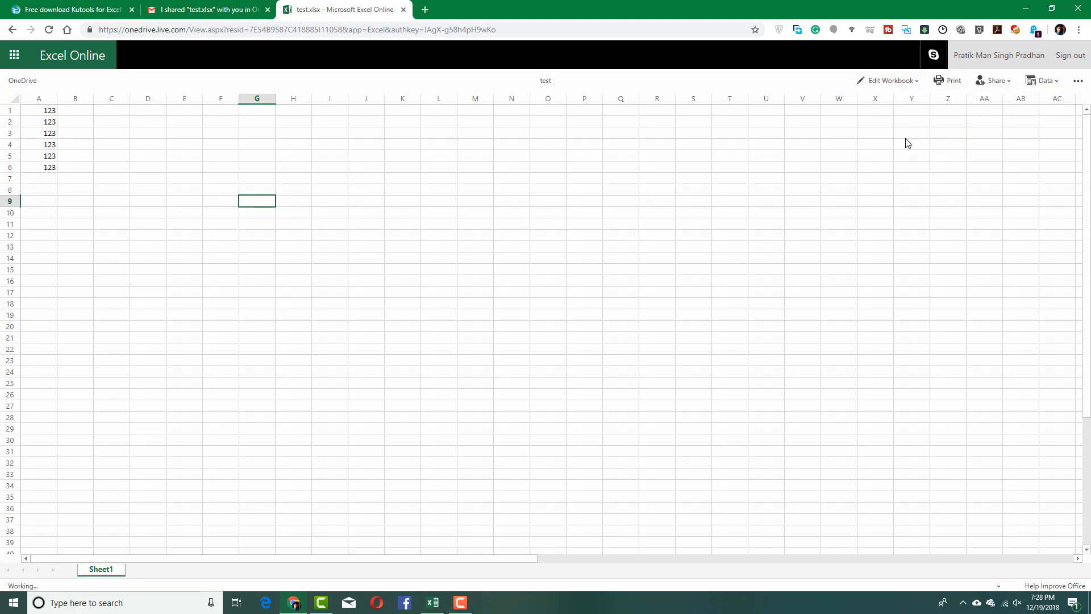
{"action": "left_click", "coordinate": [888, 80]}
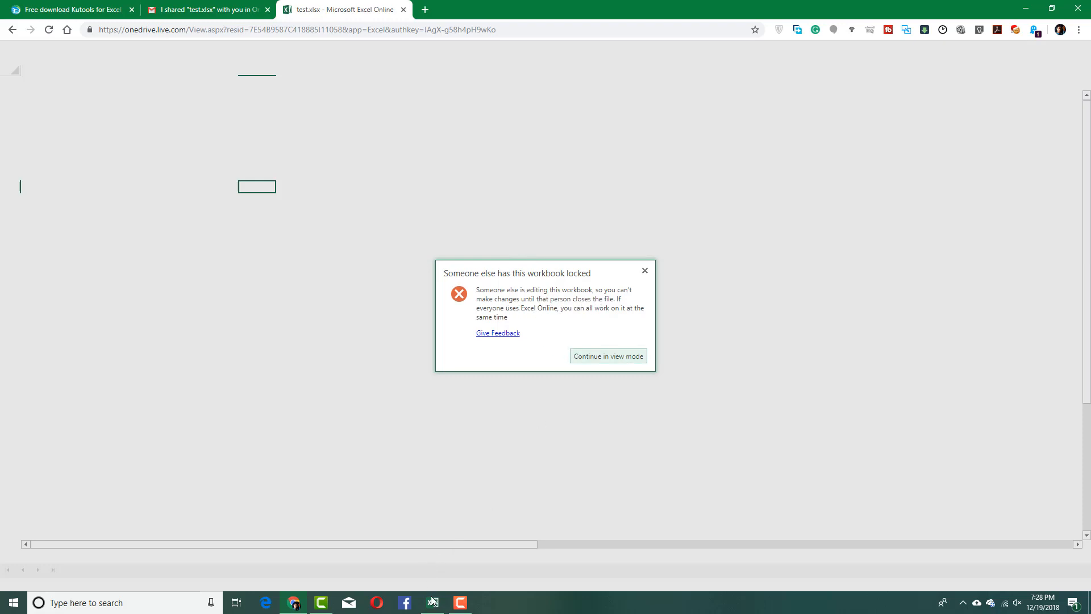
{"action": "mouse_move", "coordinate": [433, 602]}
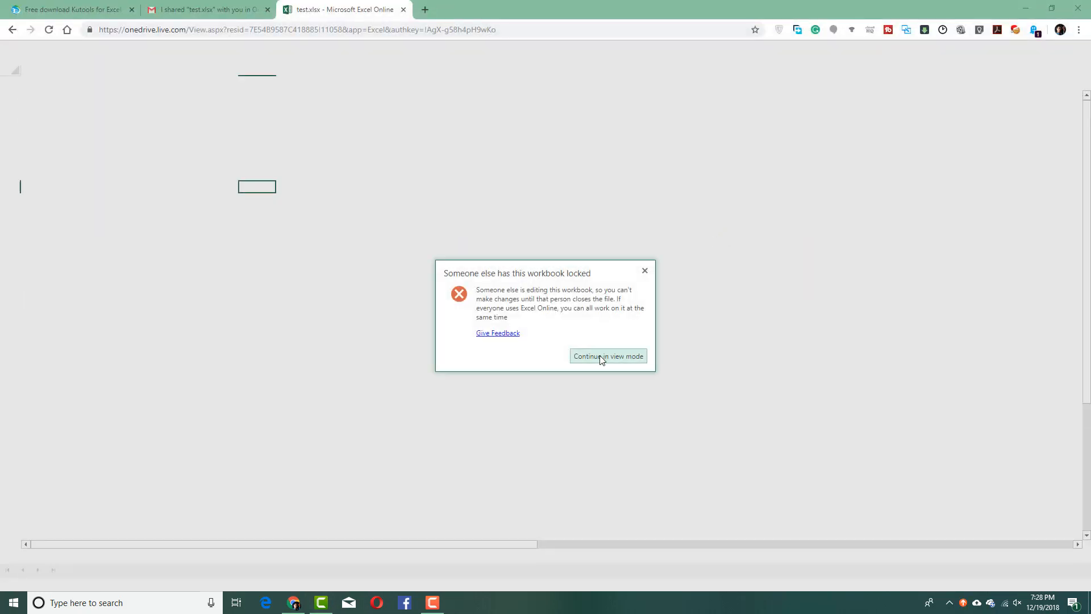
Continue past the lock notice and start Edit in Browser for the test workbook
{"action": "left_click", "coordinate": [607, 355]}
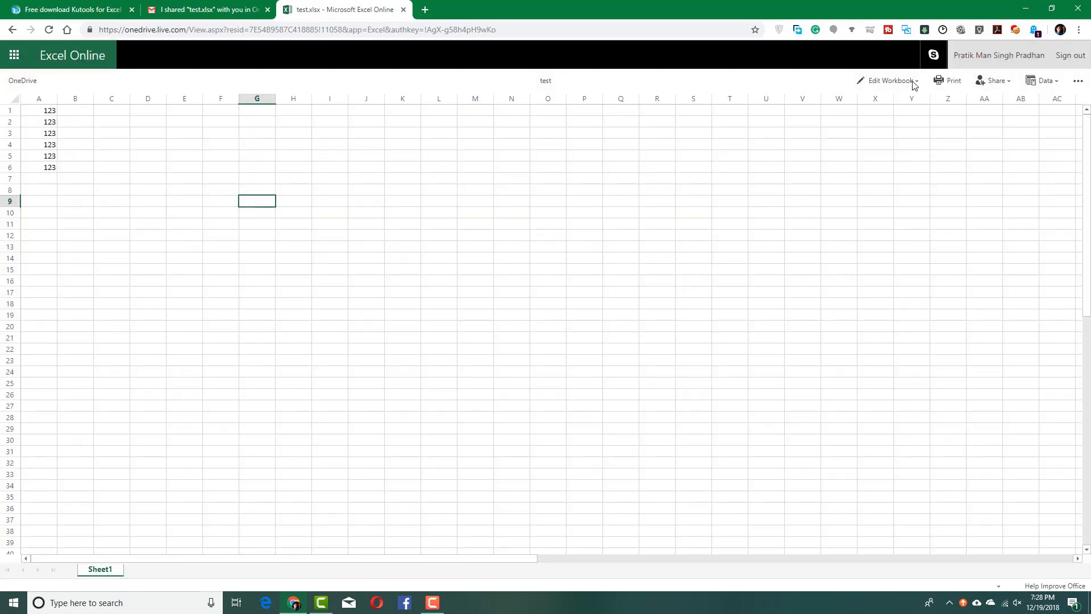
{"action": "left_click", "coordinate": [887, 80]}
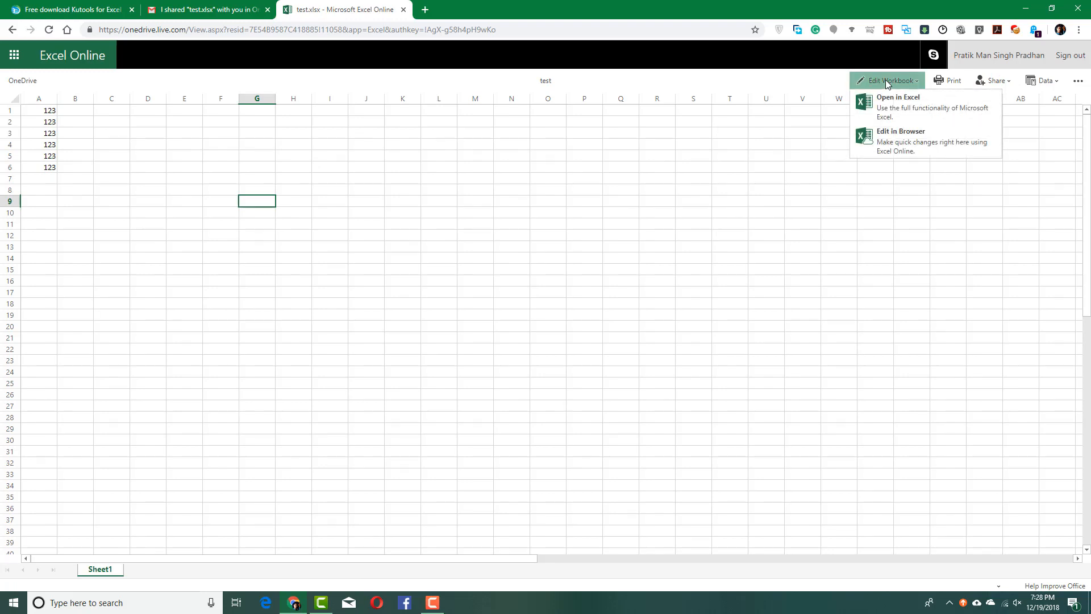
{"action": "left_click", "coordinate": [900, 141]}
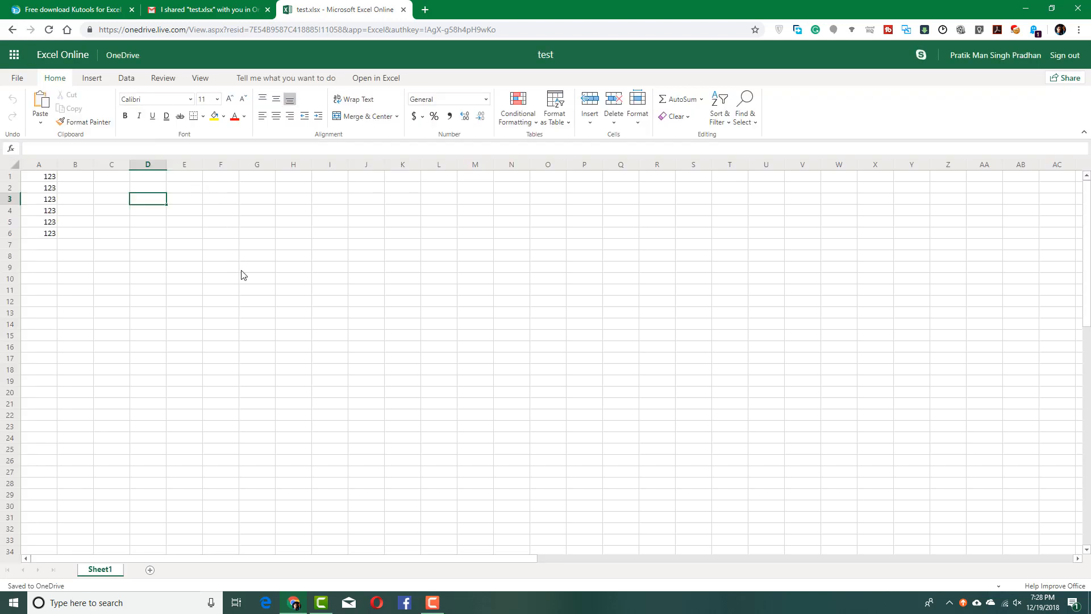
Enter 35345, 456, 4 in A7–A9 and 456 in B10, G9, E13, then save
{"action": "left_click", "coordinate": [39, 245]}
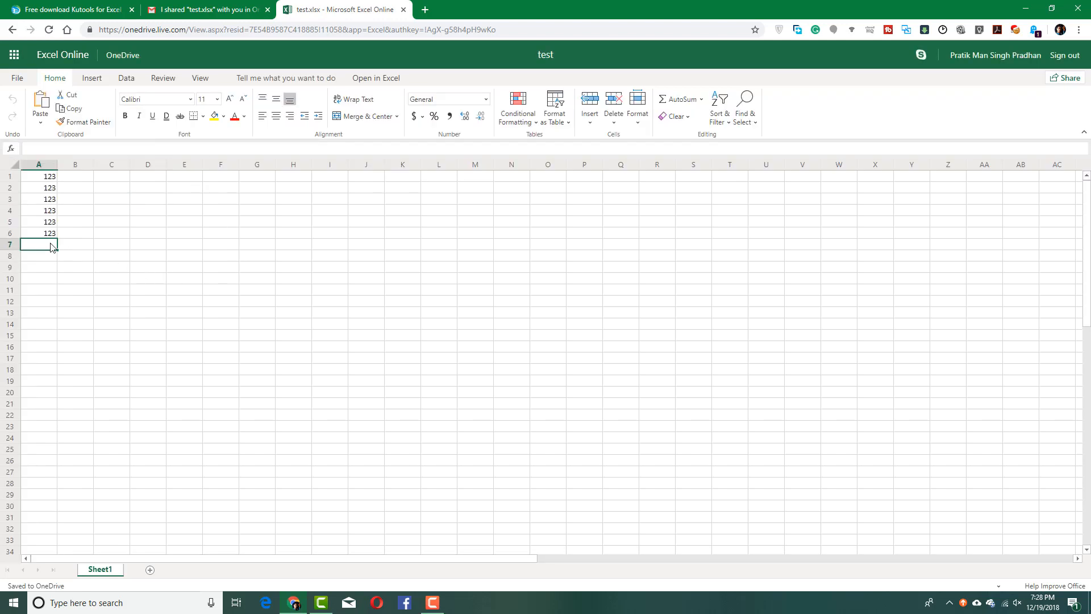
{"action": "type", "text": "35345"}
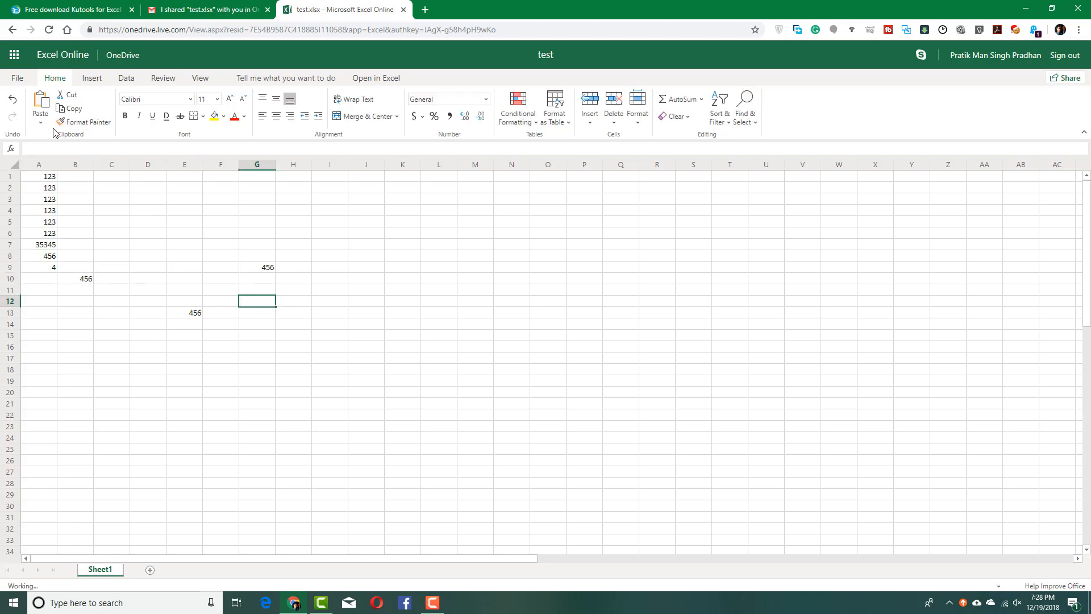
{"action": "left_click", "coordinate": [17, 77]}
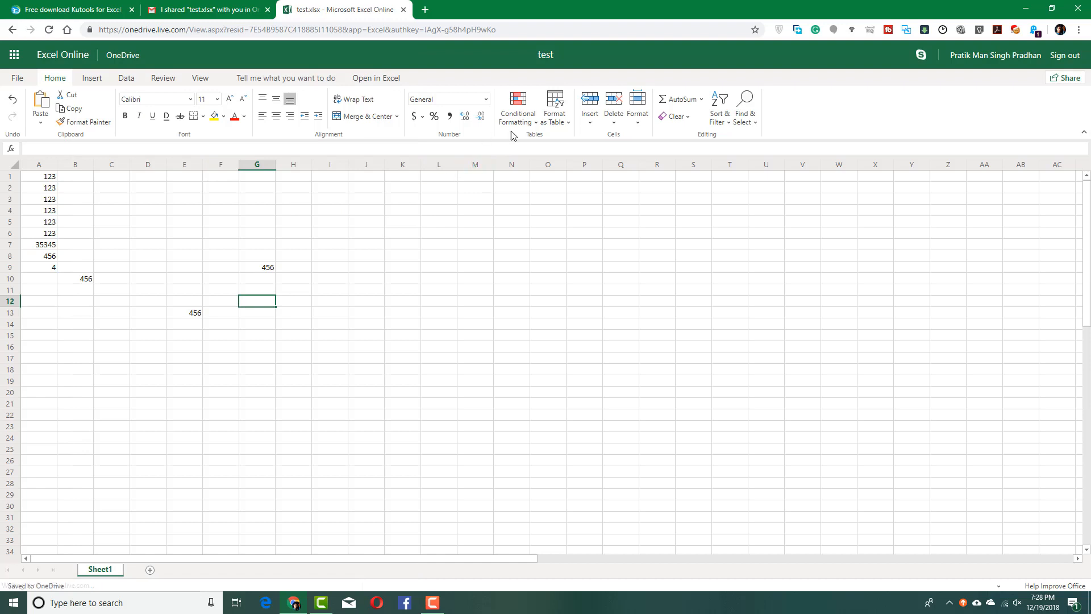
{"action": "mouse_move", "coordinate": [97, 328]}
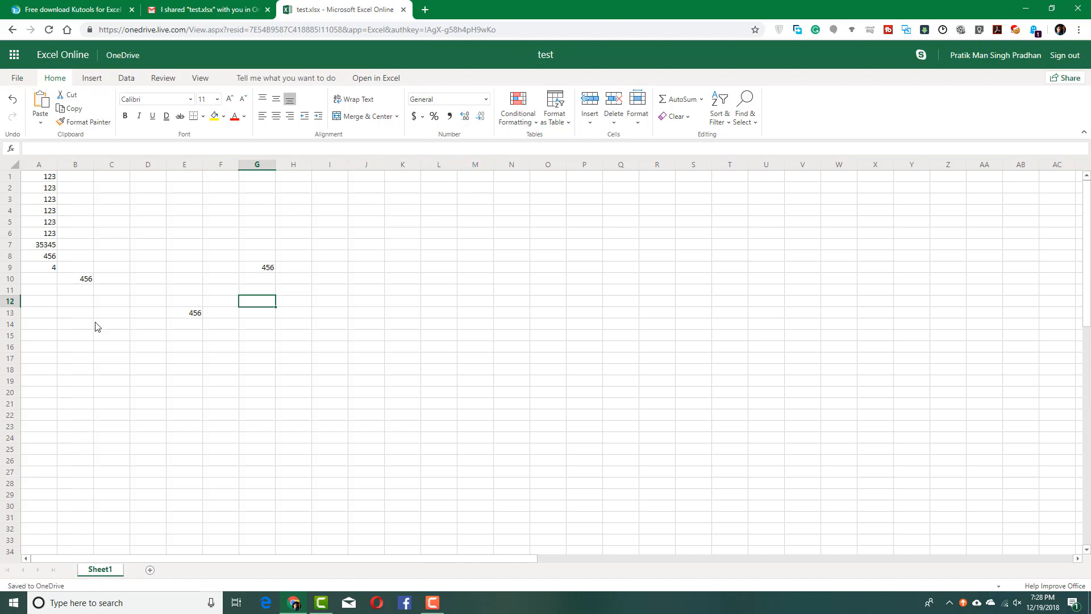
{"action": "key", "text": "ctrl+s"}
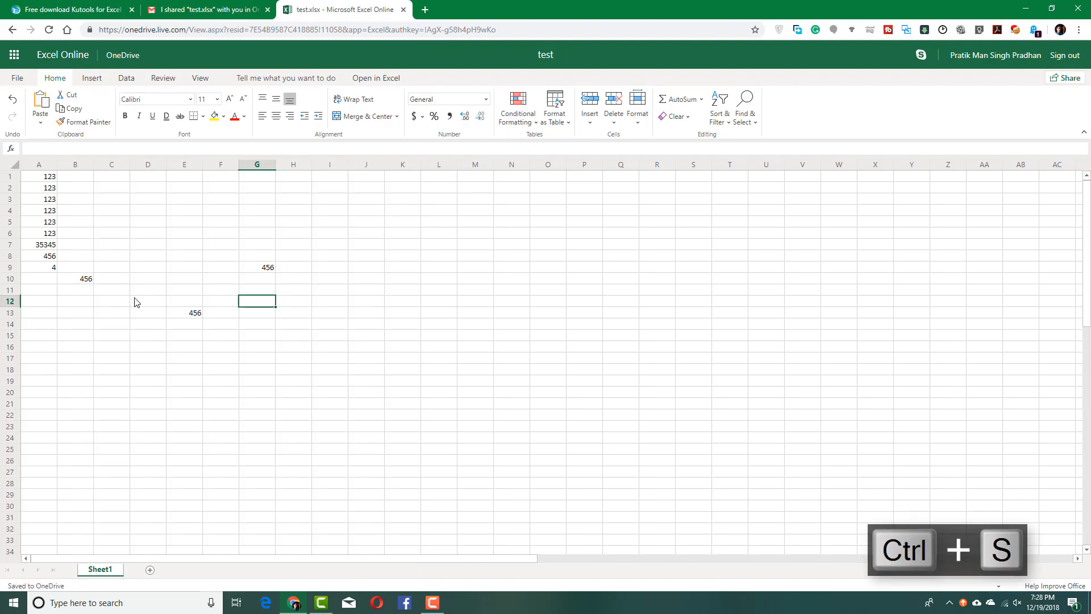
{"action": "left_click", "coordinate": [16, 77]}
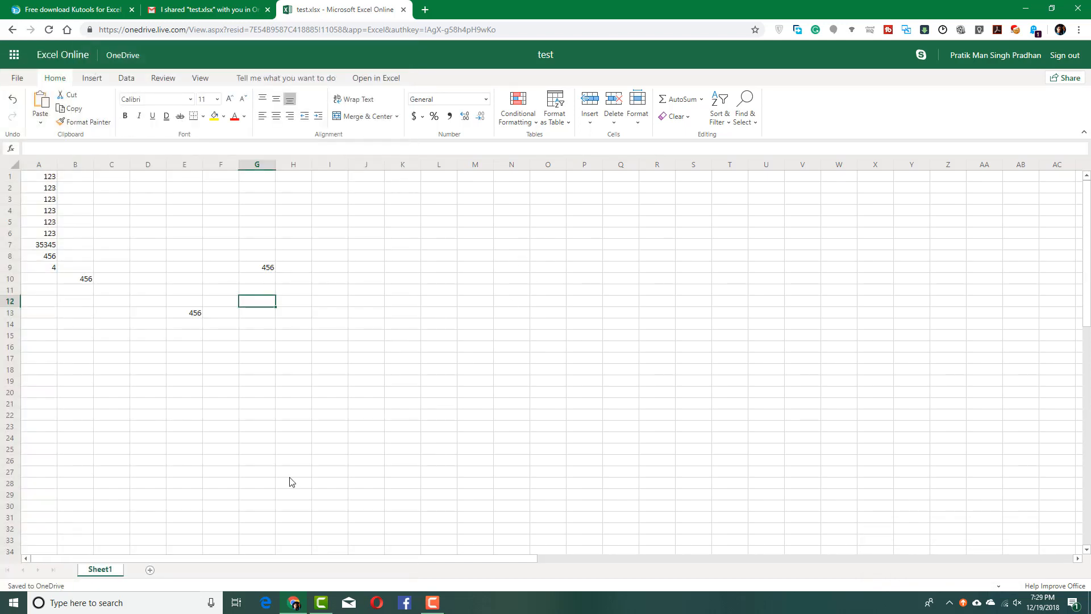
{"action": "mouse_move", "coordinate": [274, 404]}
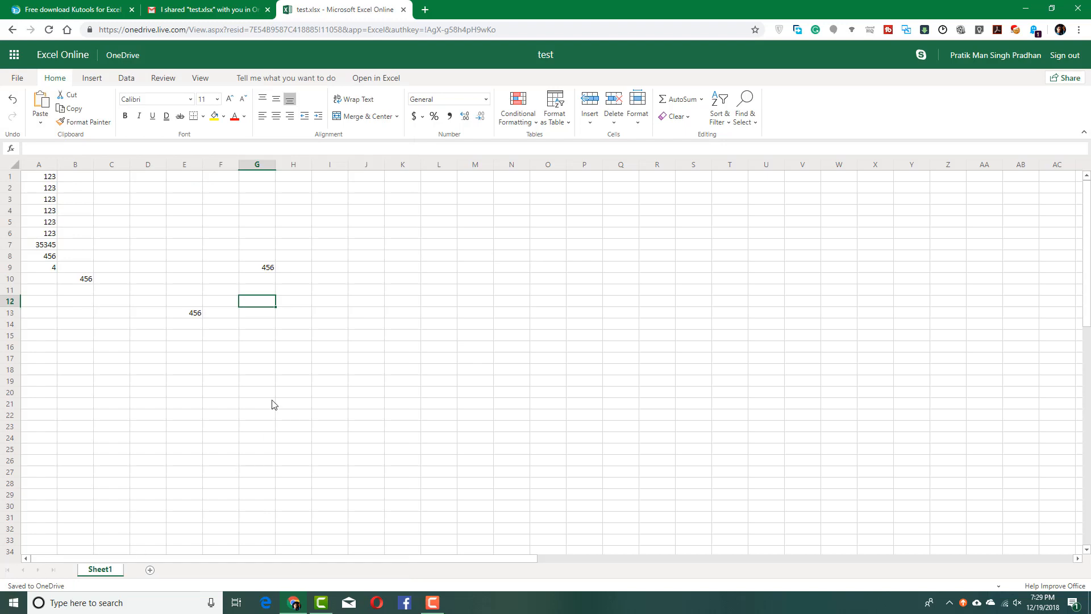
{"action": "left_click", "coordinate": [402, 290]}
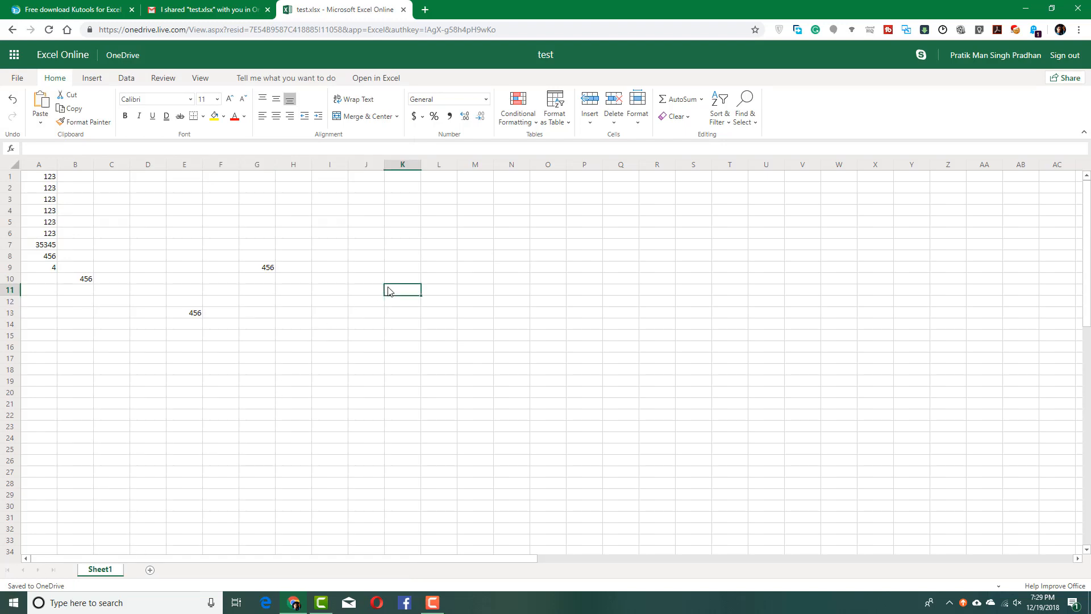